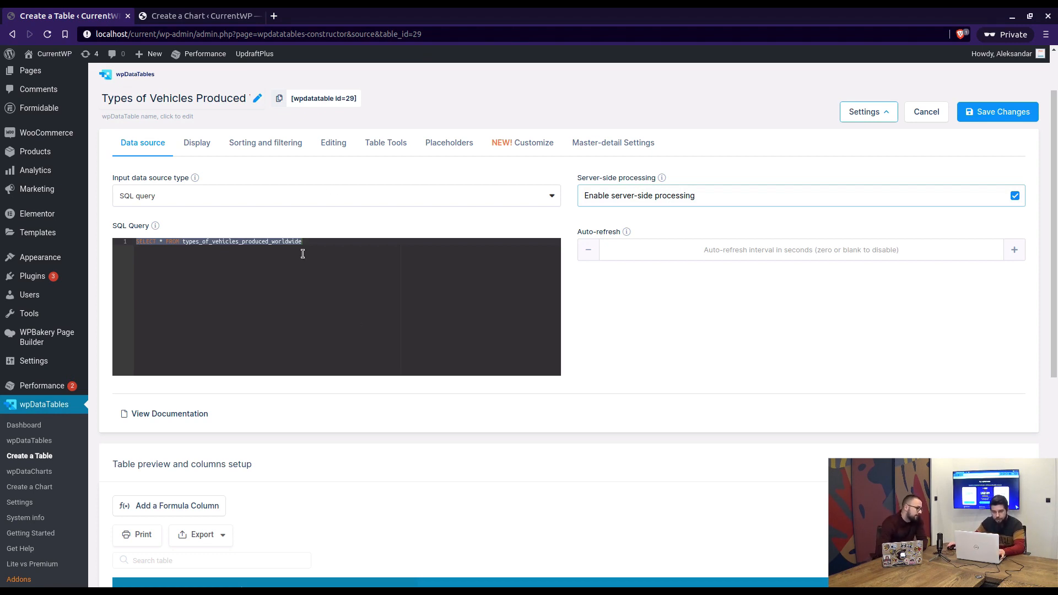
# Step: Advance the Pie chart wizard through Data source, Data range and Formatting to render its preview
pyautogui.scroll(-3)
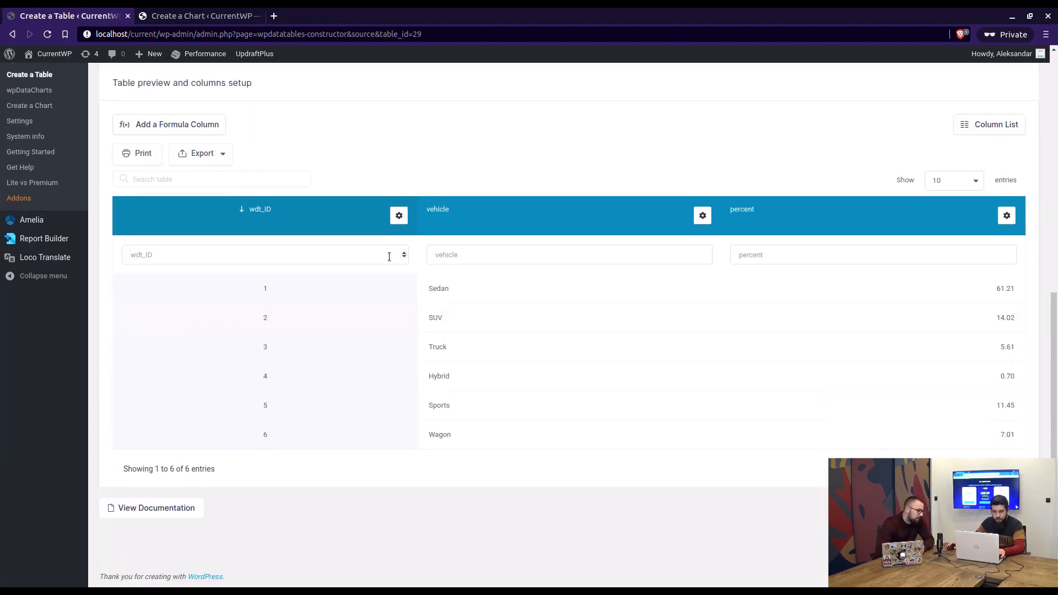
pyautogui.click(200, 15)
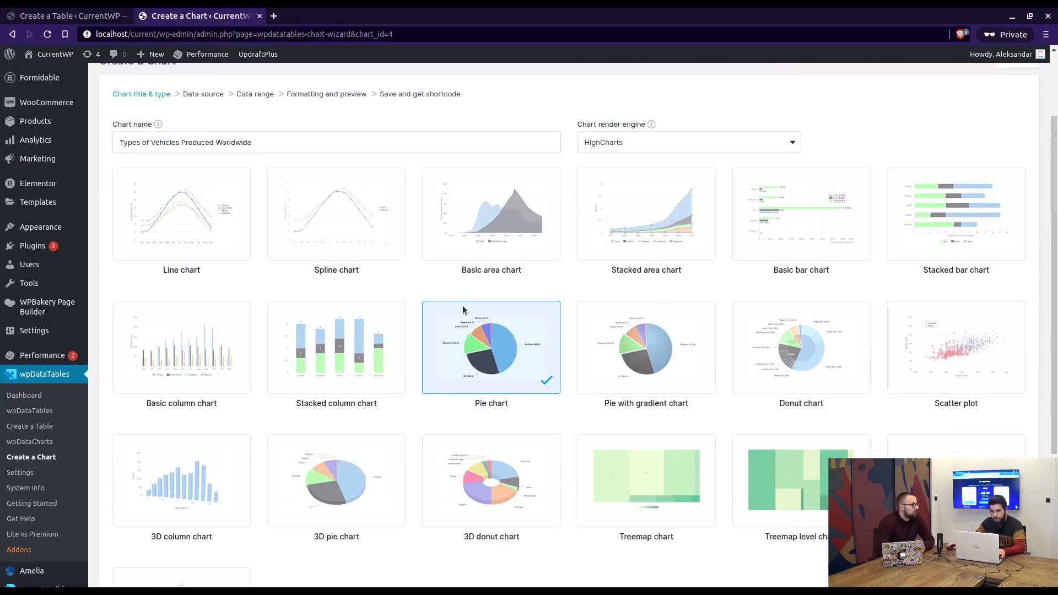
pyautogui.scroll(-3)
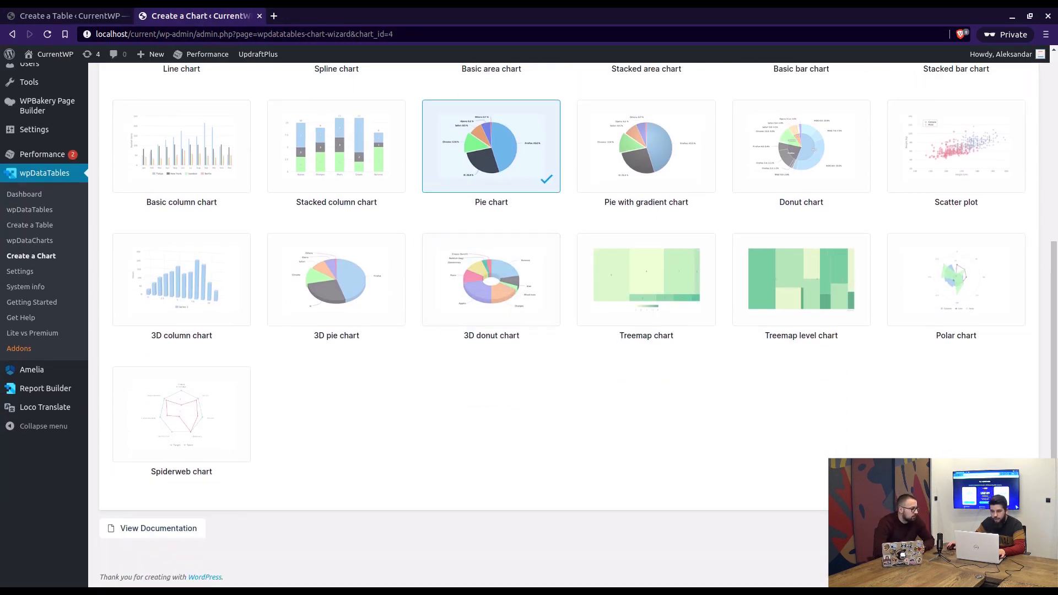
pyautogui.click(1017, 196)
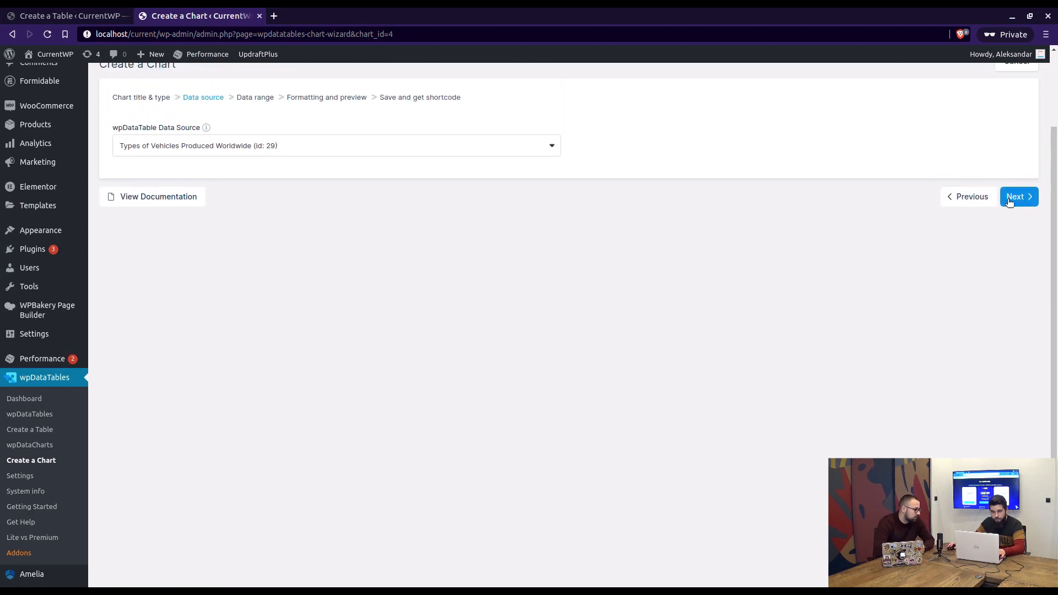
pyautogui.click(1015, 196)
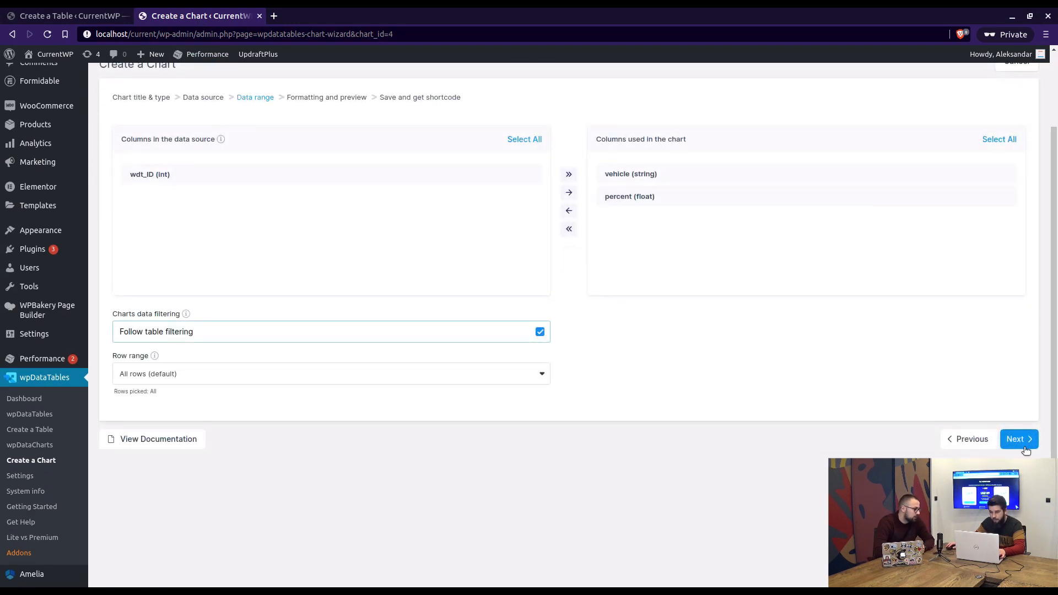
pyautogui.click(1017, 440)
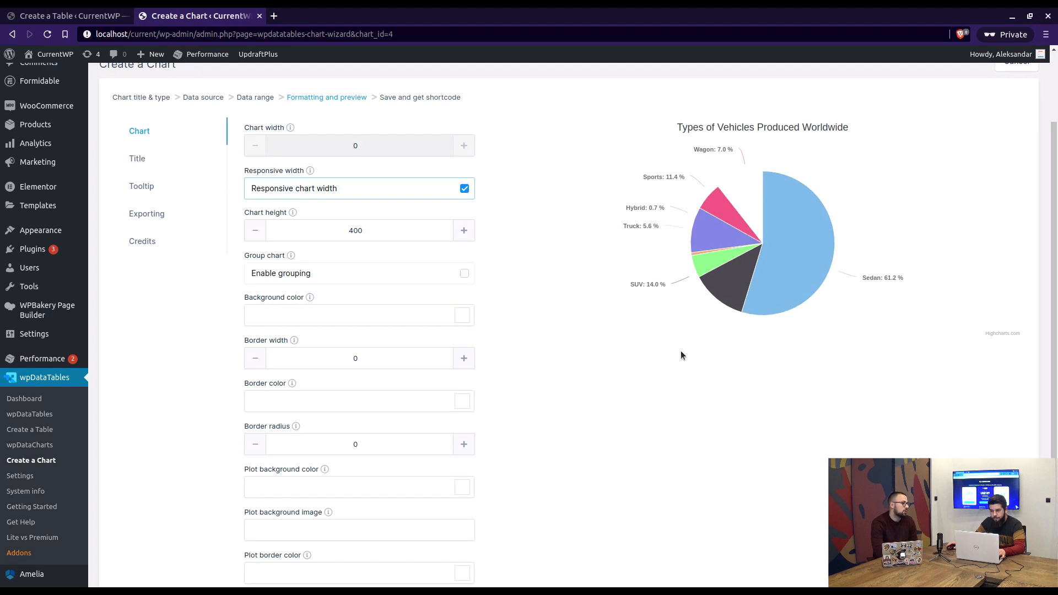
pyautogui.moveTo(774, 341)
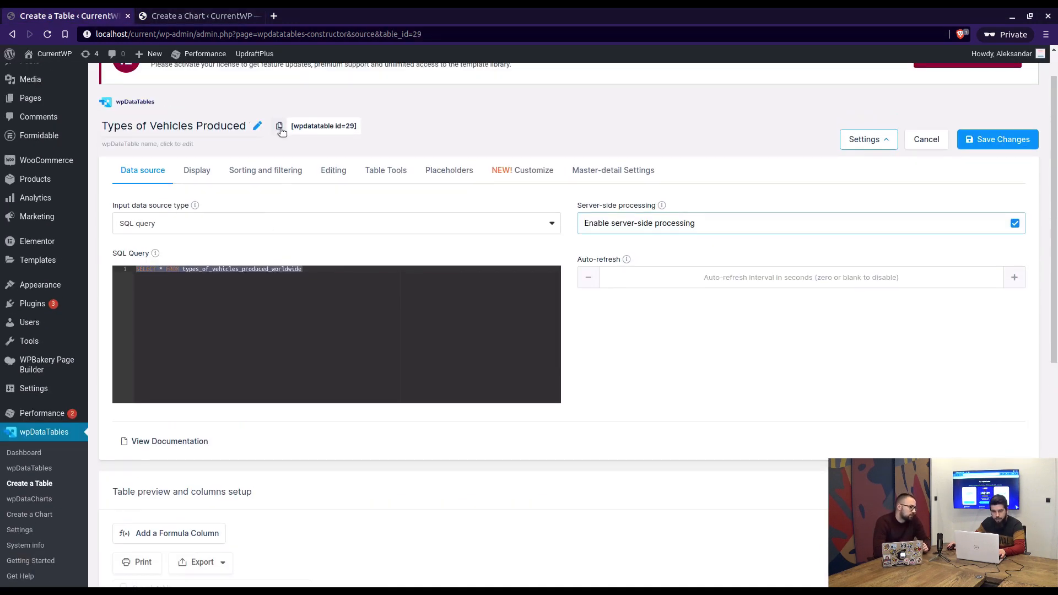
pyautogui.moveTo(29, 98)
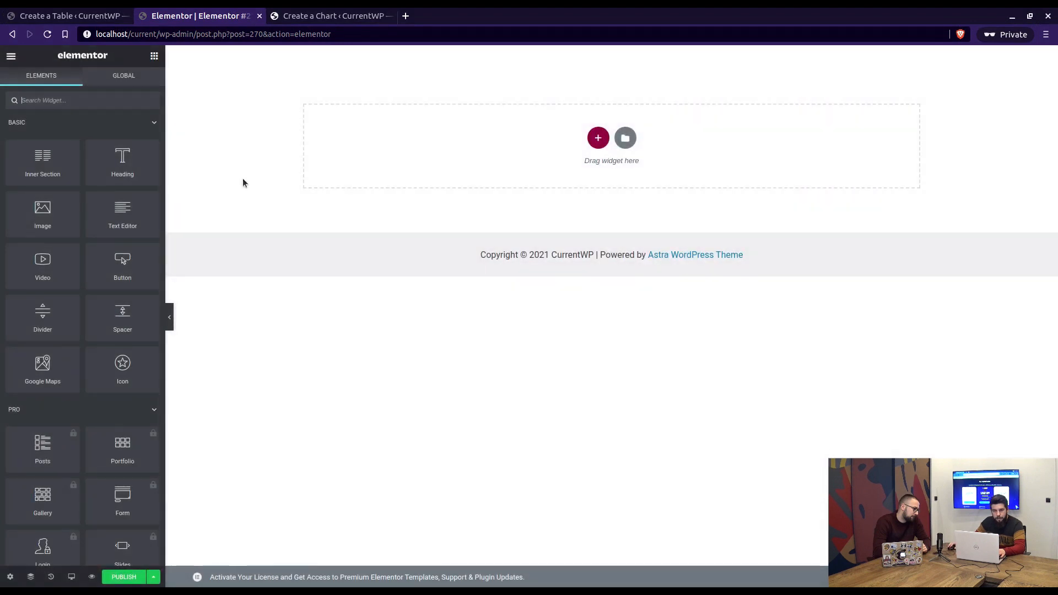
pyautogui.moveTo(314, 209)
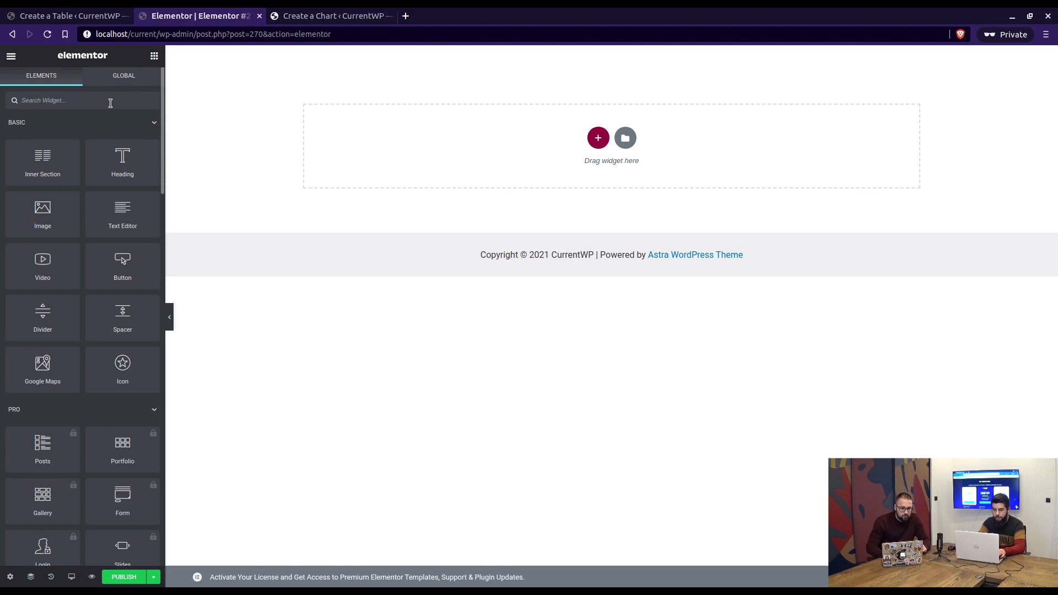
# Step: Add a wpDataTables widget showing Types of Vehicles Produced Worldwide (id 29) in regular view
pyautogui.write('wpd')
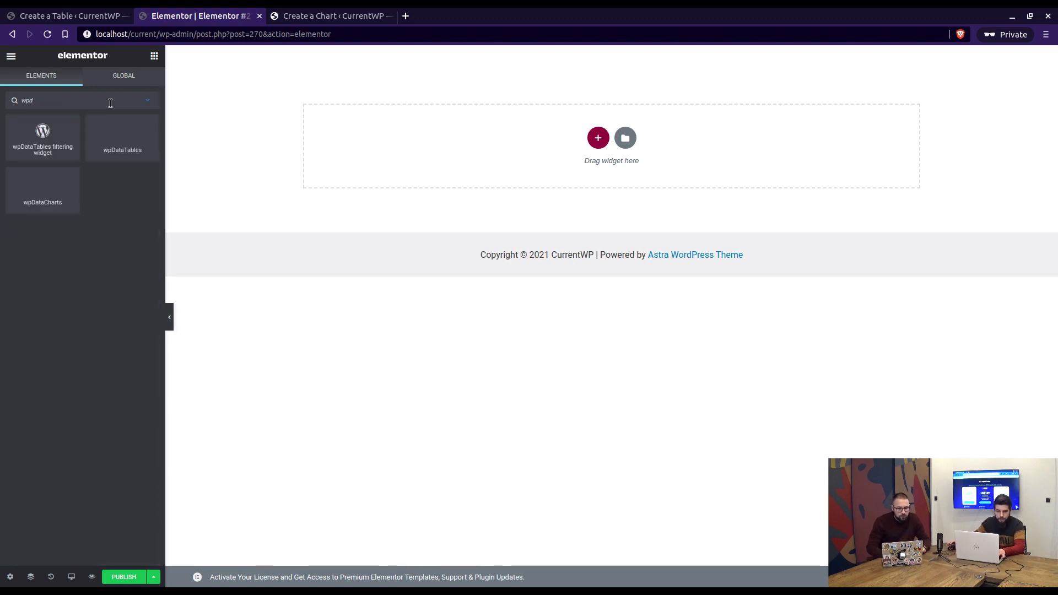
pyautogui.moveTo(122, 135); pyautogui.dragTo(512, 145)
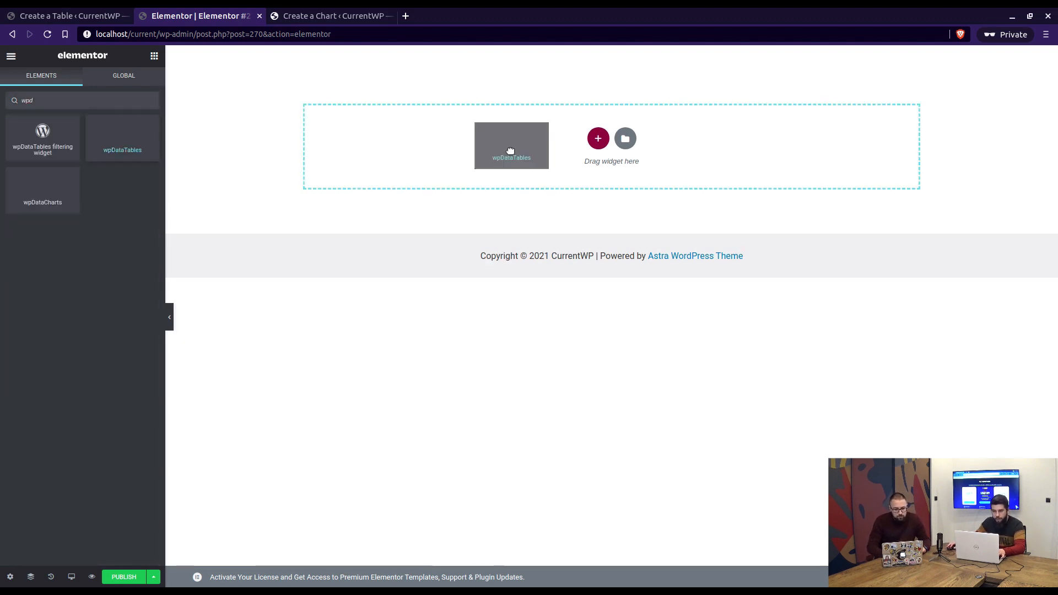
pyautogui.click(511, 146)
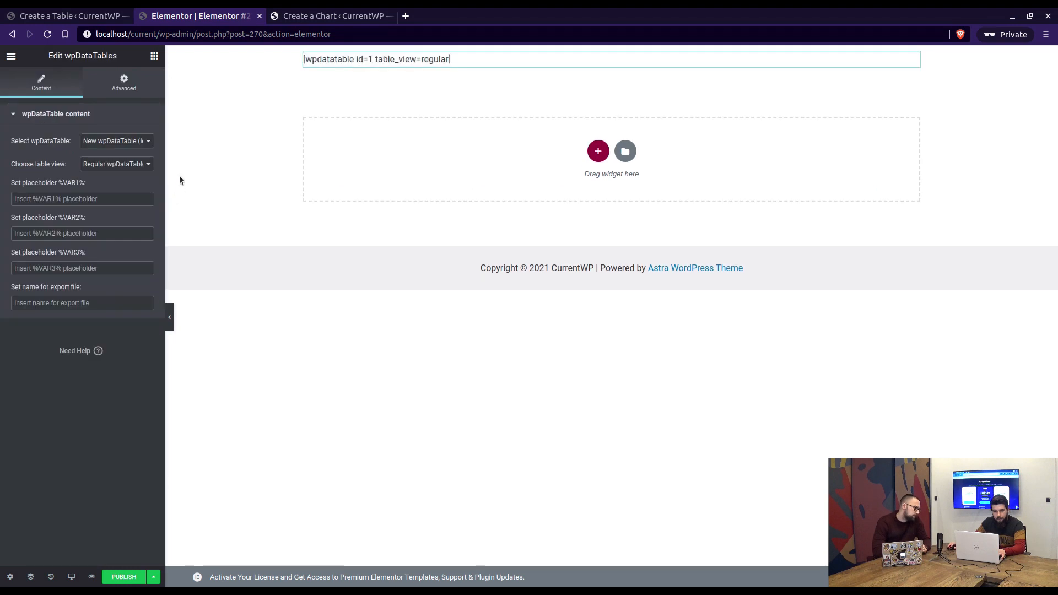
pyautogui.click(116, 140)
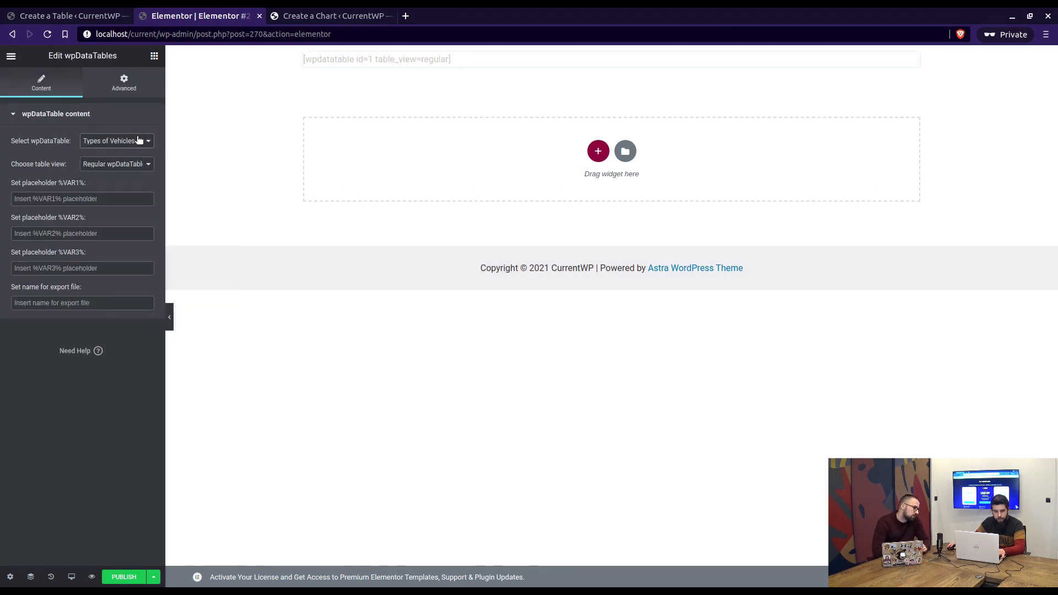
pyautogui.click(115, 140)
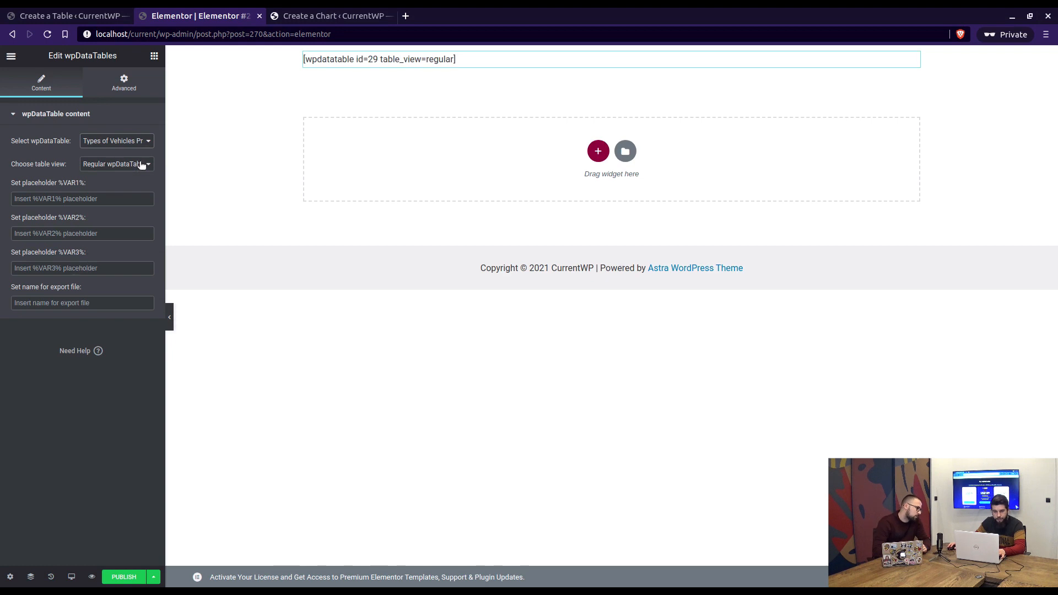
pyautogui.moveTo(53, 195)
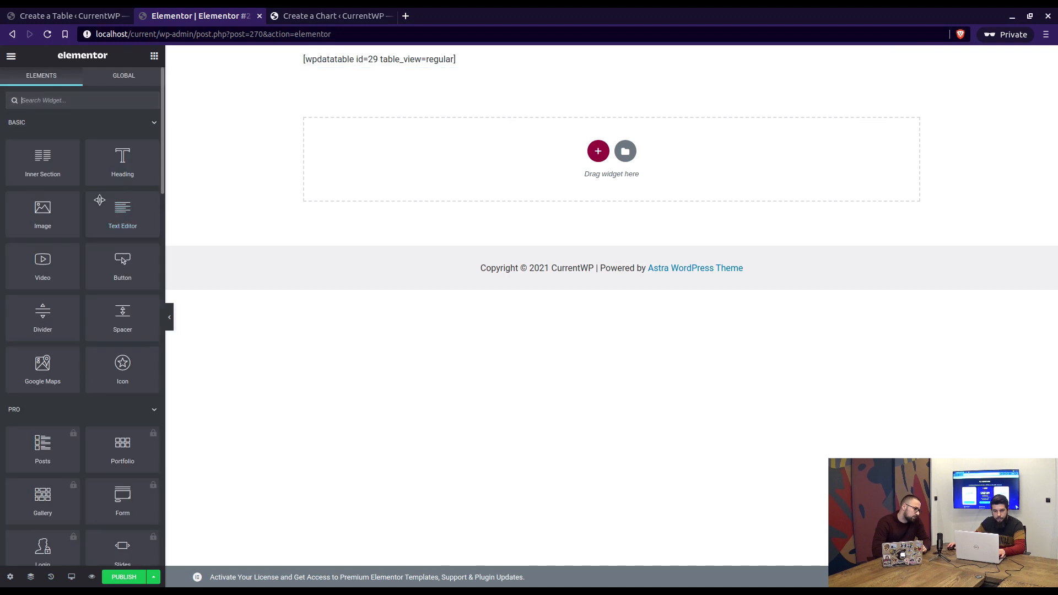
# Step: Add a wpDataCharts widget showing the Types of Vehicles Produced Worldwide chart (id 4)
pyautogui.write('wpda')
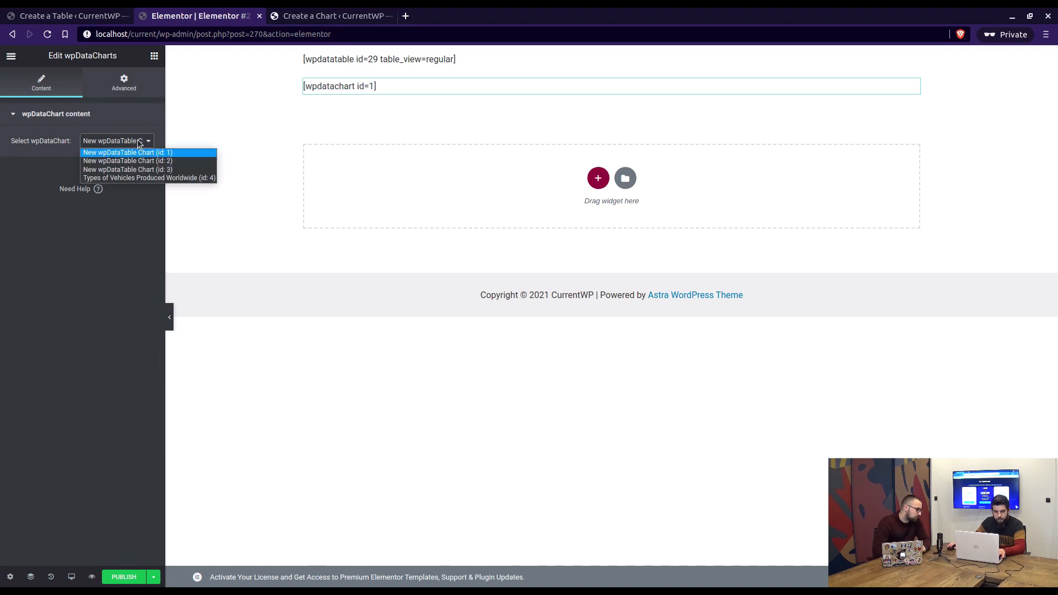
pyautogui.click(149, 177)
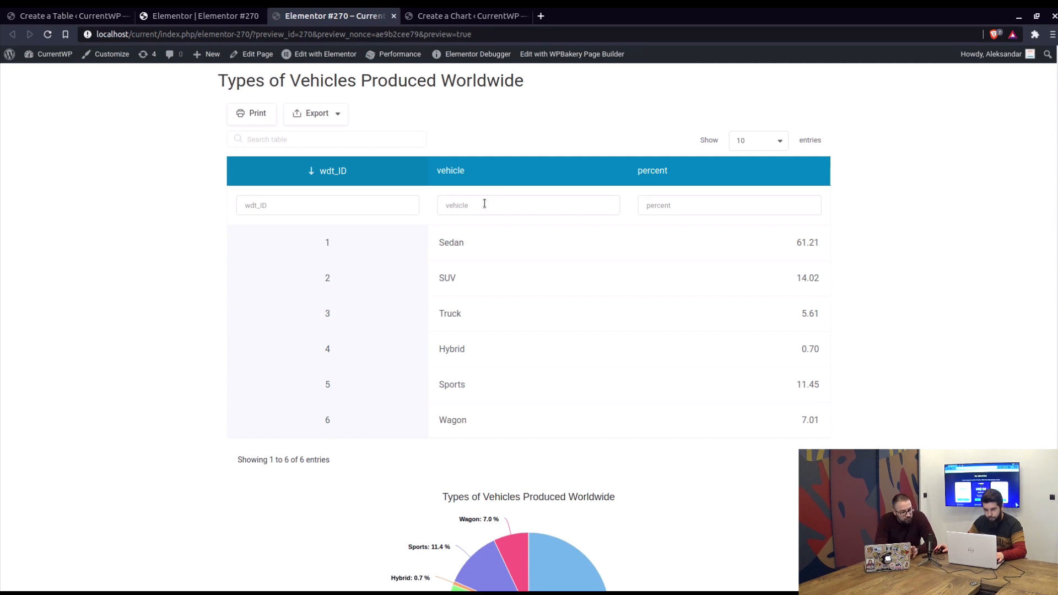
# Step: Filter the vehicle column to SUV, then Sedan, then clear the filter to show all six rows
pyautogui.write('s')
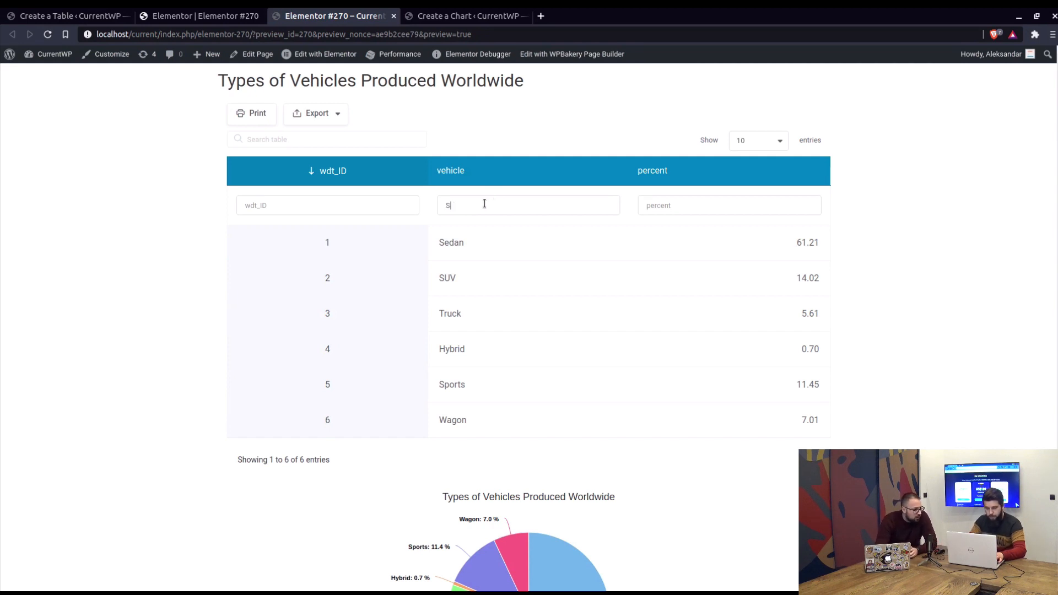
pyautogui.write('UV')
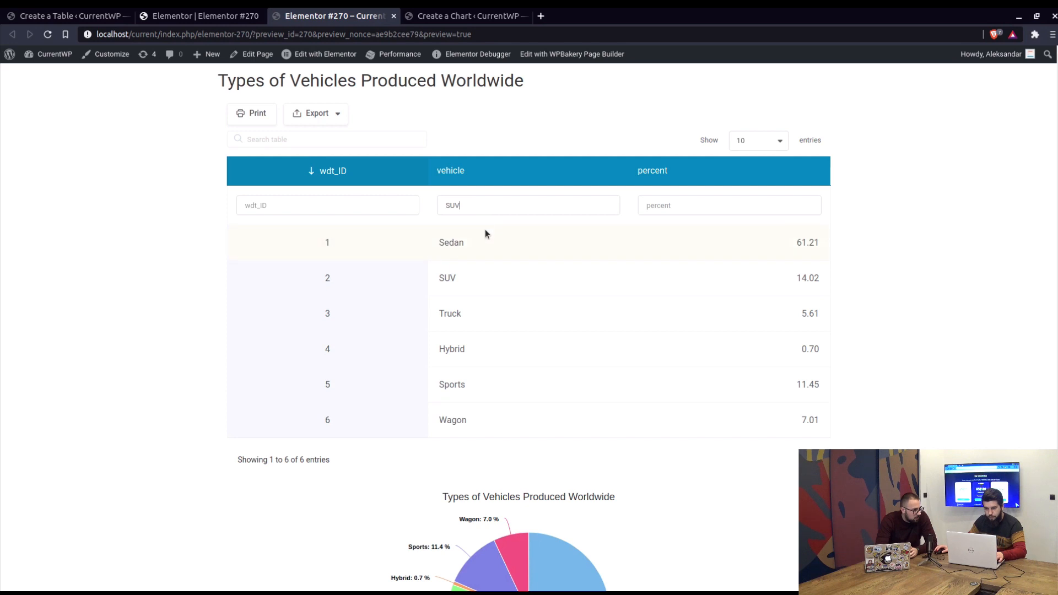
pyautogui.moveTo(539, 234)
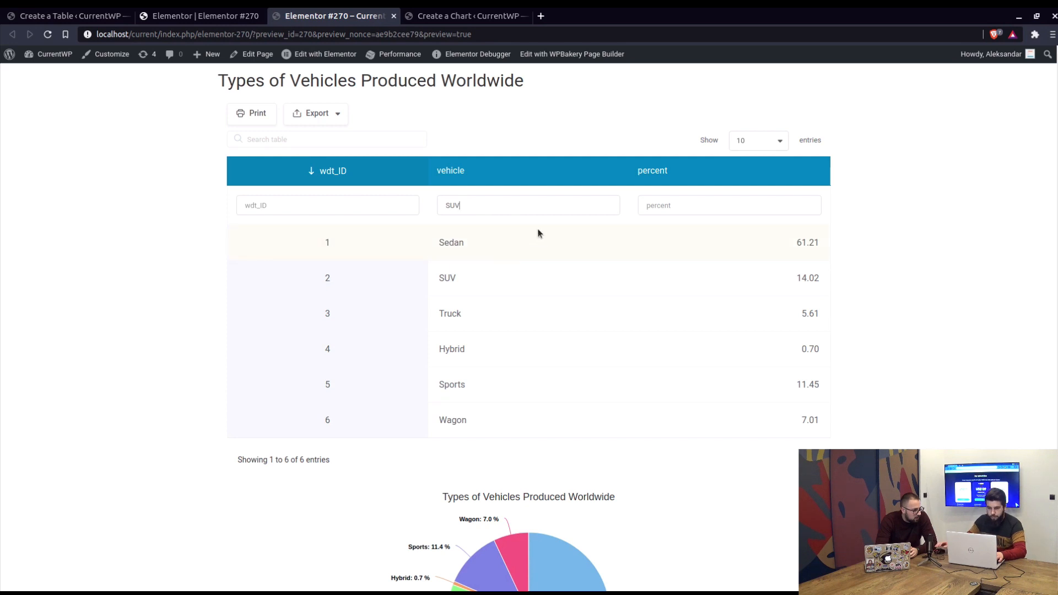
pyautogui.write('SUV')
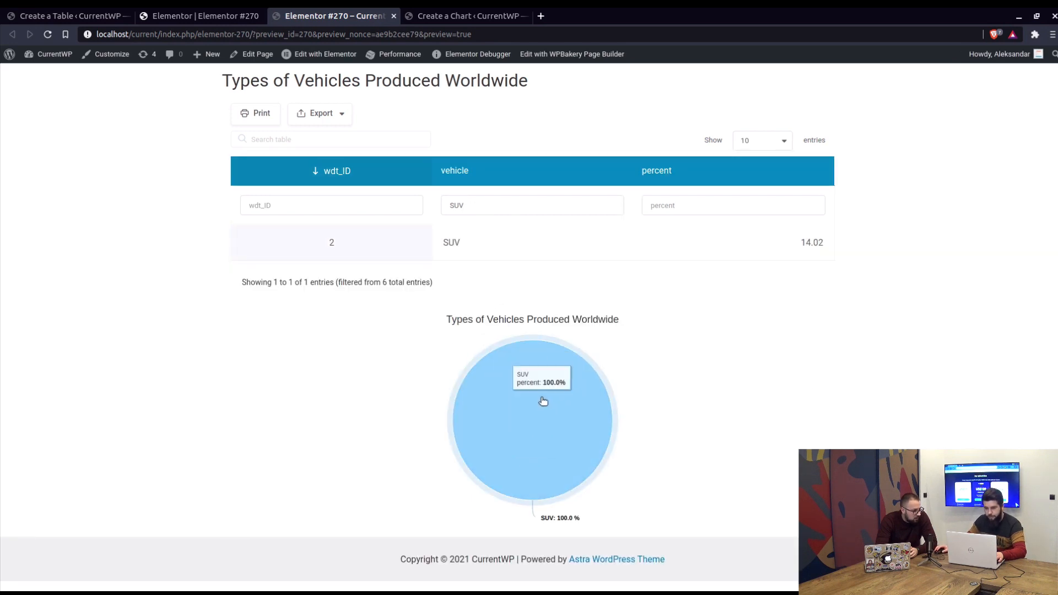
pyautogui.doubleClick(456, 205)
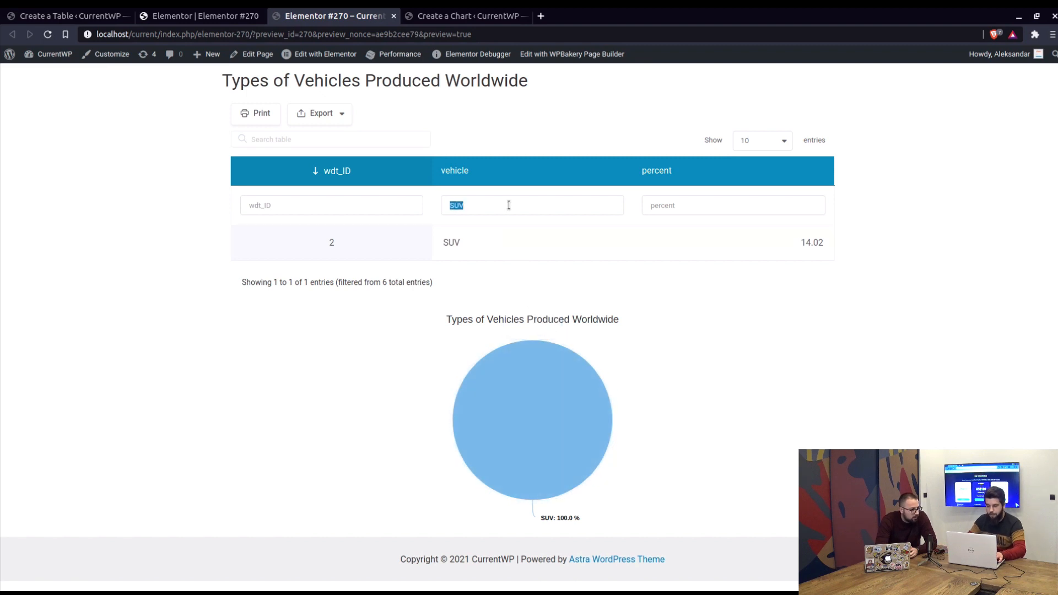
pyautogui.write('s')
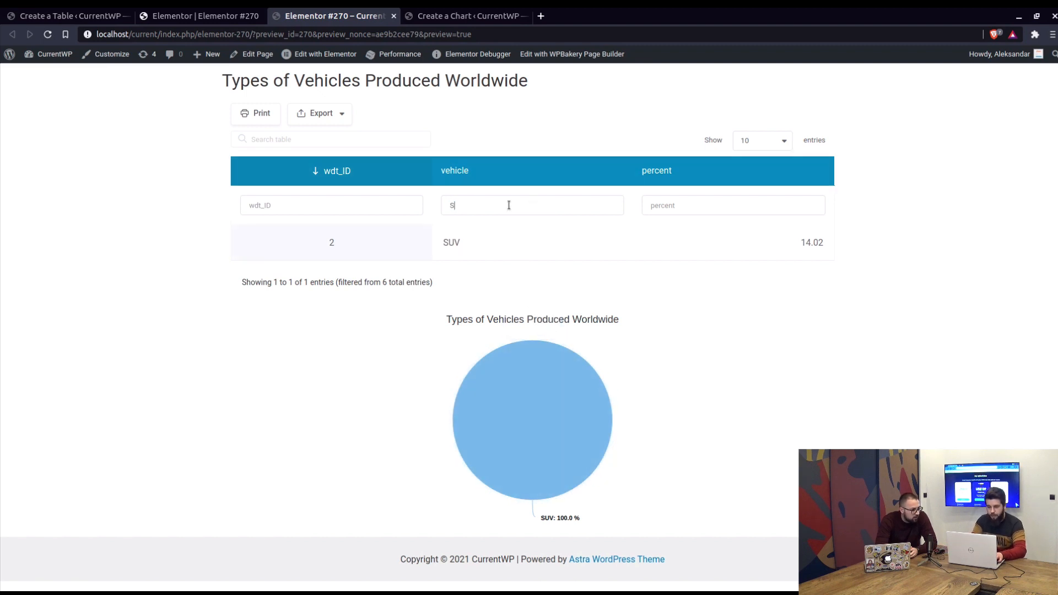
pyautogui.write('Sedan')
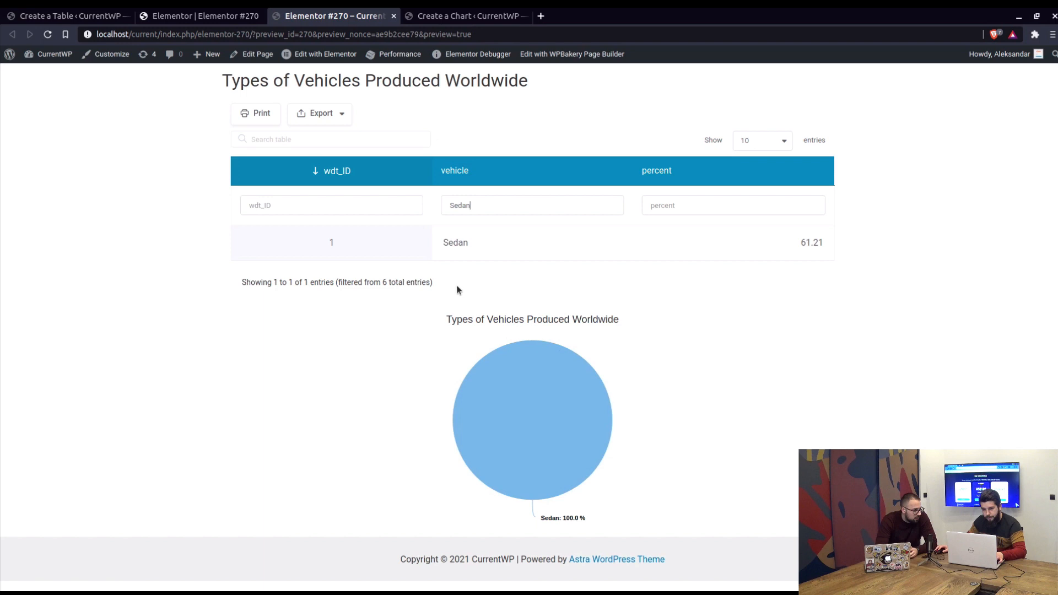
pyautogui.doubleClick(459, 205)
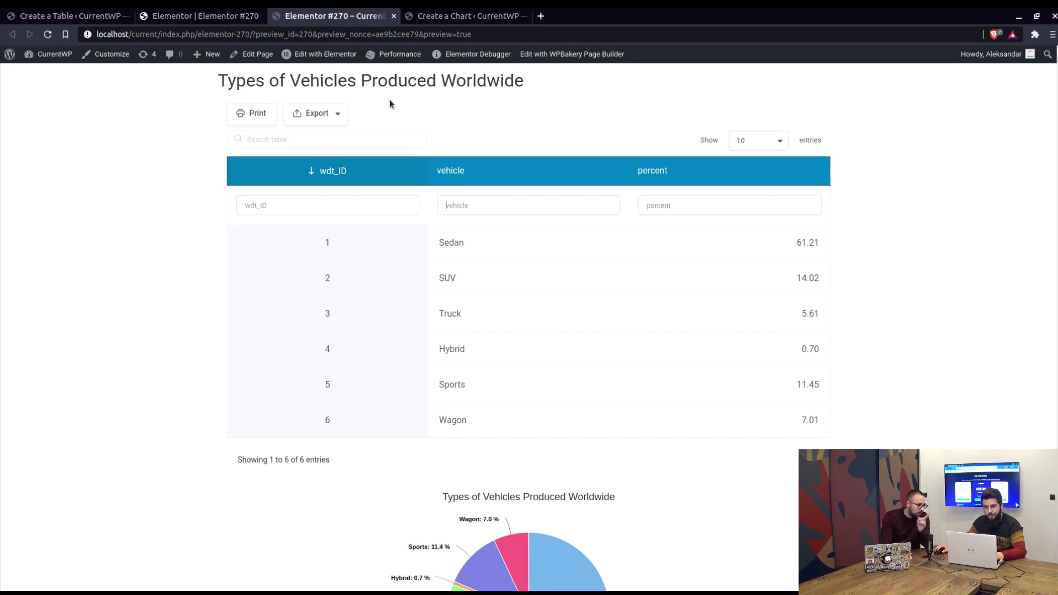
# Step: Return to the Elementor editor and show the wpDataTables widget's Content settings
pyautogui.click(199, 15)
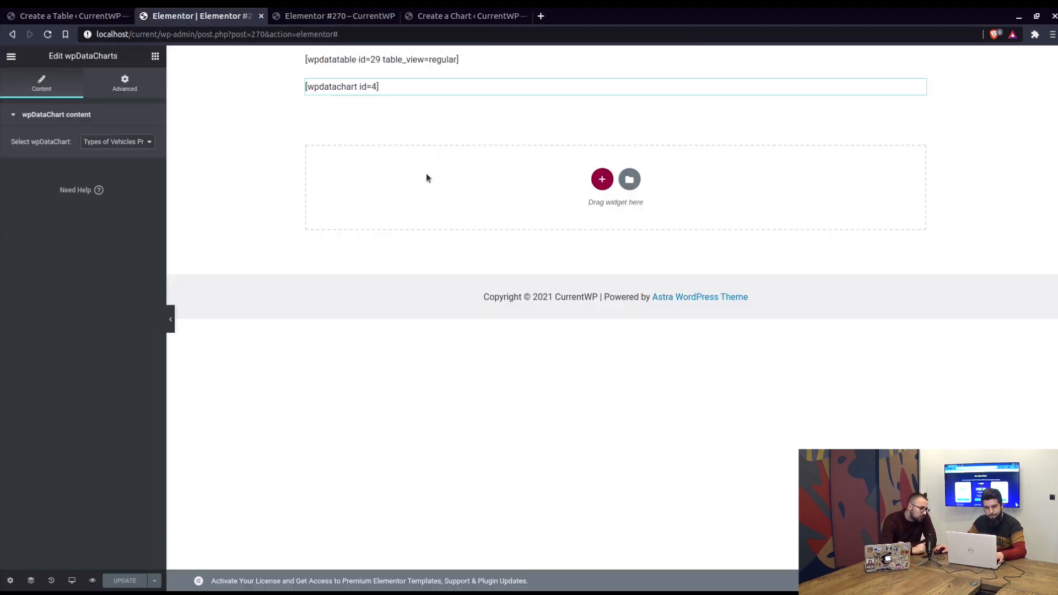
pyautogui.moveTo(408, 228)
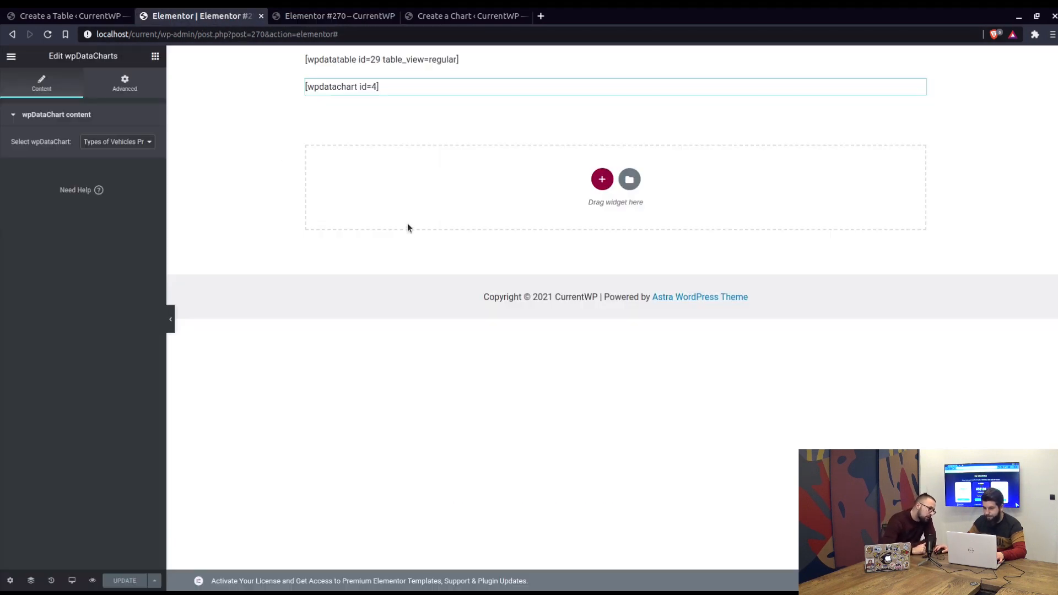
pyautogui.click(381, 59)
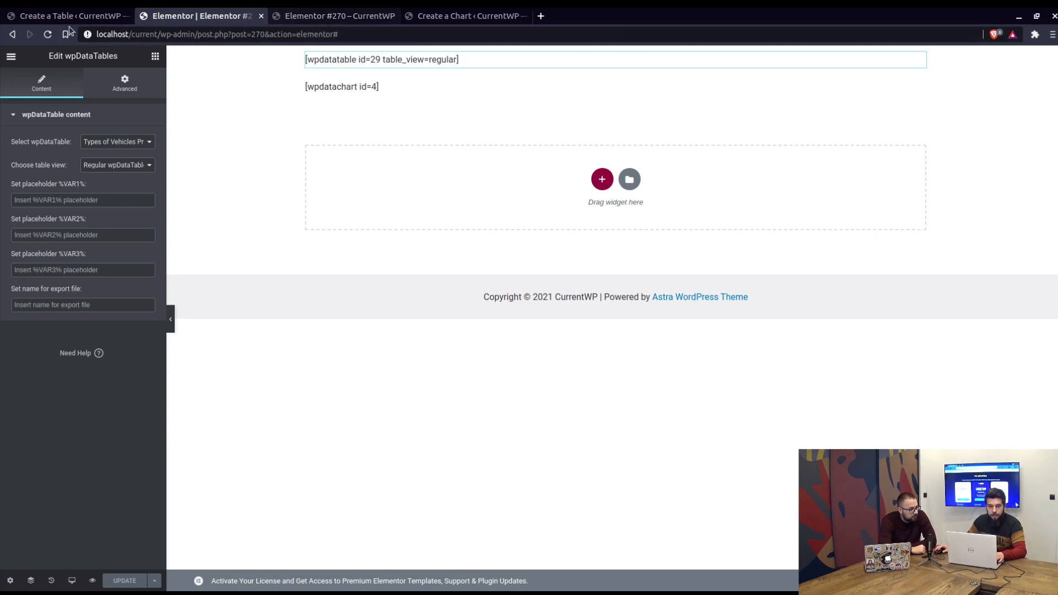
# Step: In the table editor, set the vehicle column's predefined filter value to %VAR1%
pyautogui.click(64, 15)
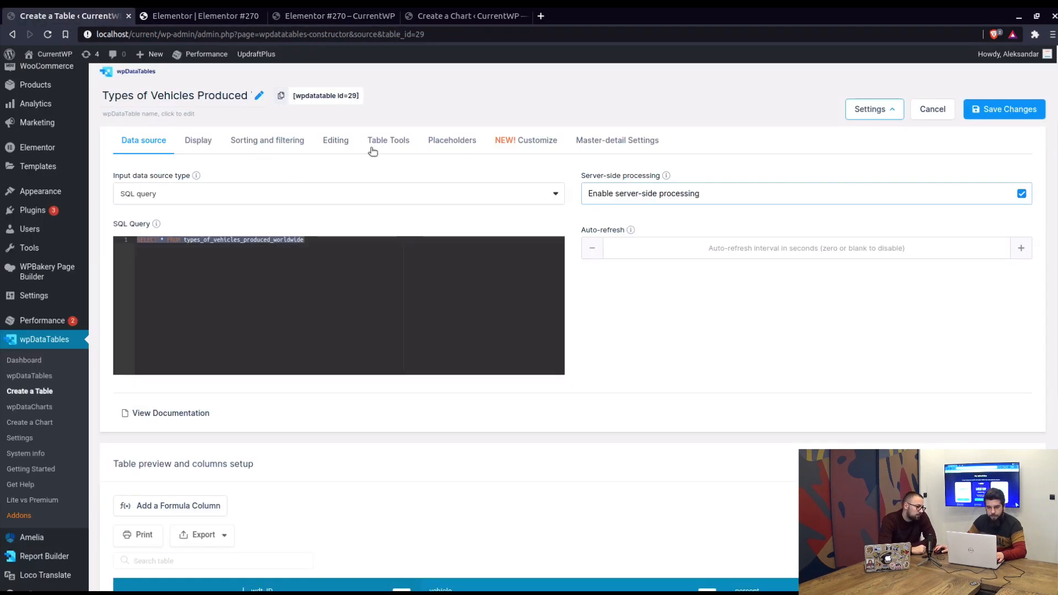
pyautogui.click(452, 140)
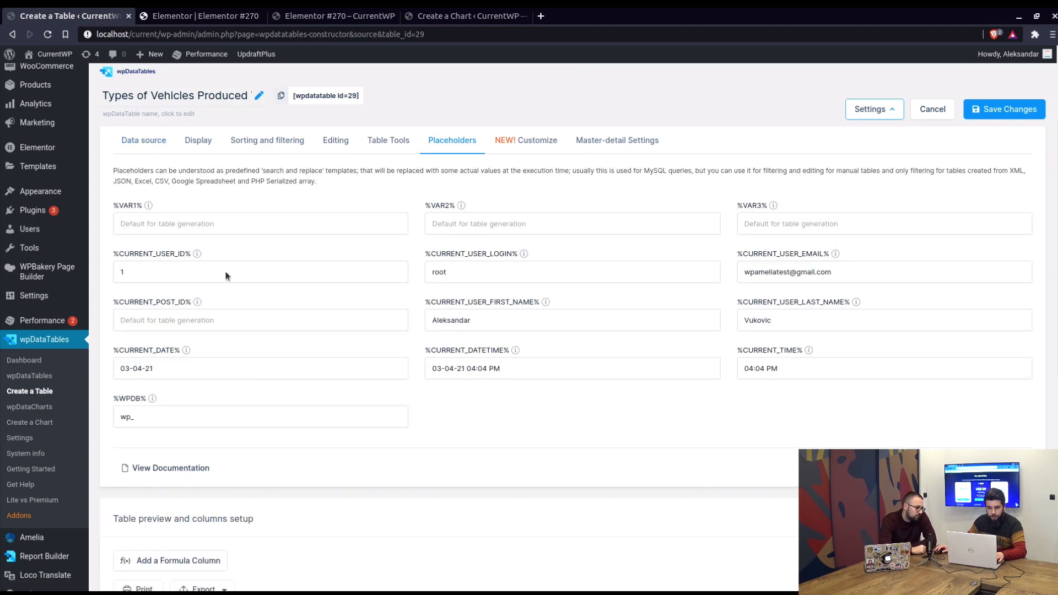
pyautogui.scroll(-3)
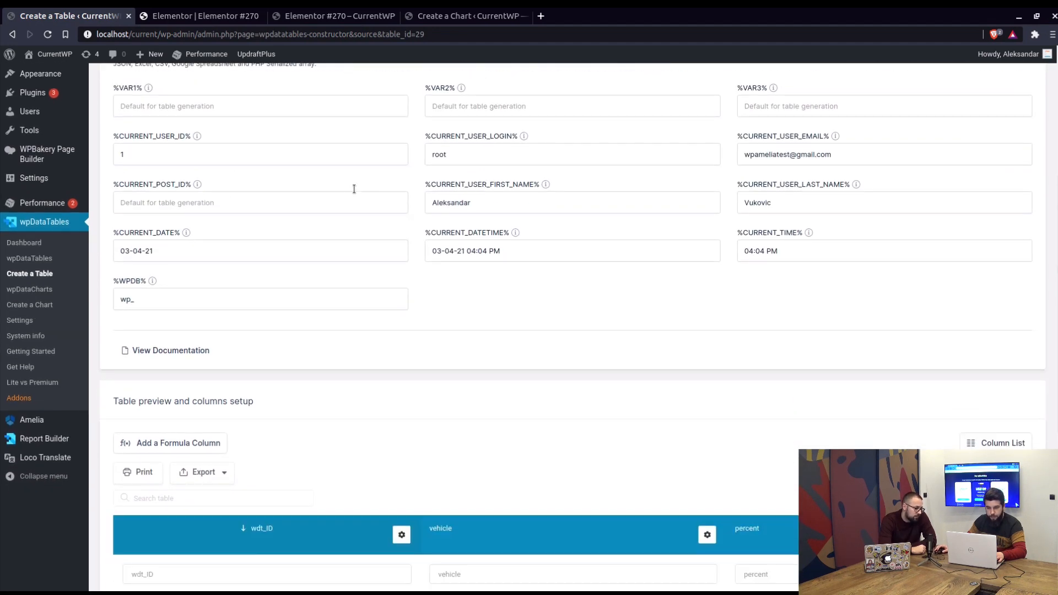
pyautogui.scroll(-3)
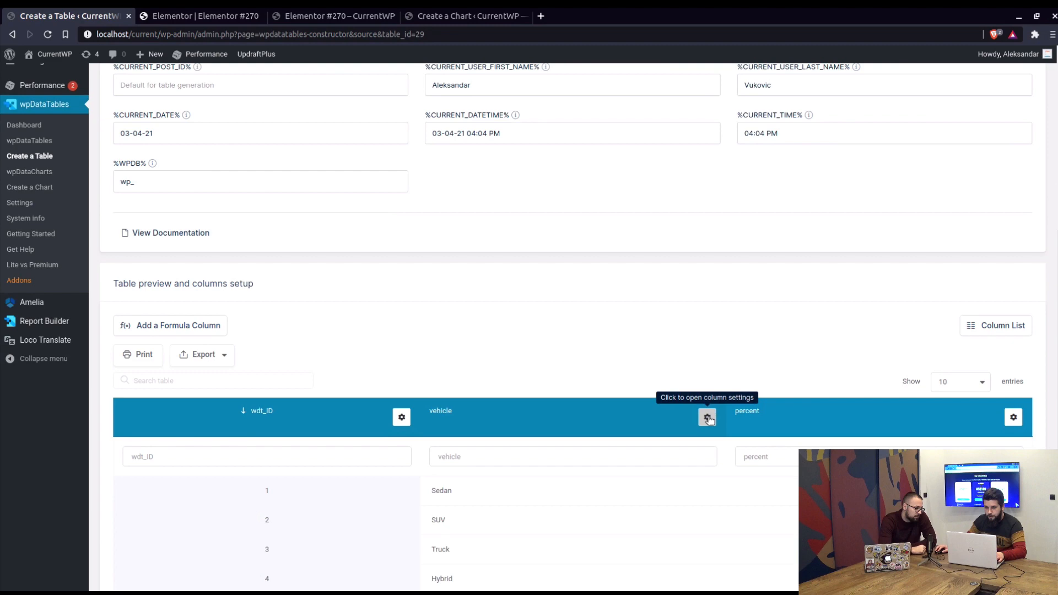
pyautogui.click(707, 416)
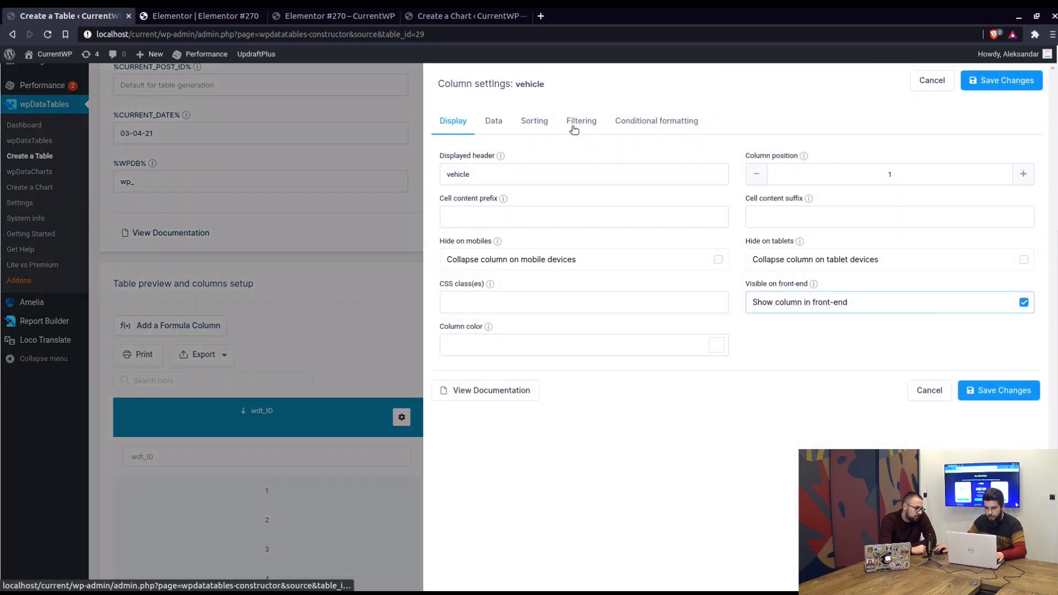
pyautogui.click(580, 121)
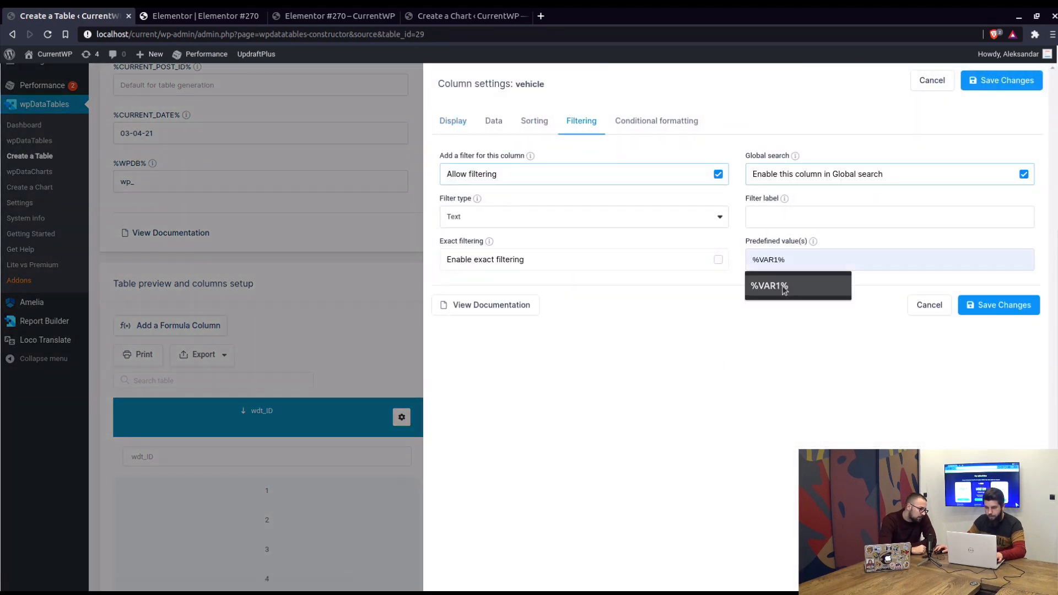
pyautogui.click(769, 286)
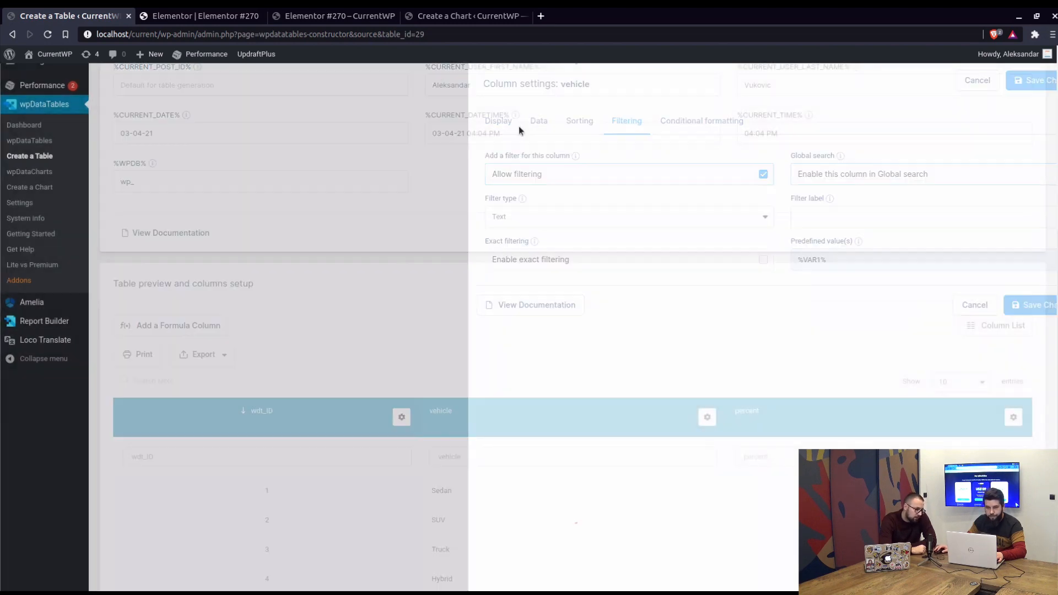
# Step: Enter Sedan as the table widget's %VAR1% placeholder value
pyautogui.click(201, 15)
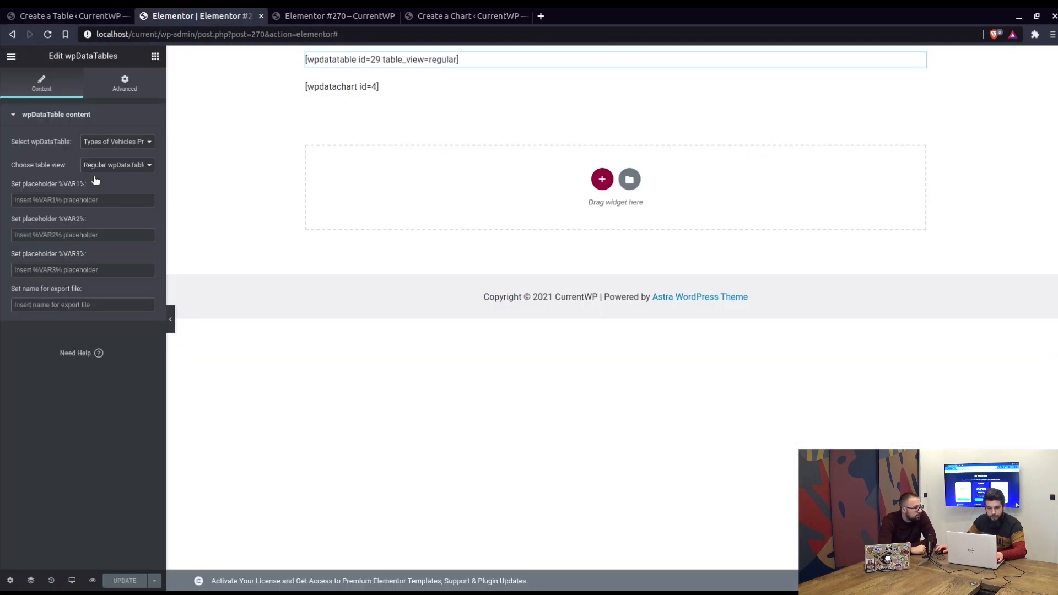
pyautogui.write('Sedan')
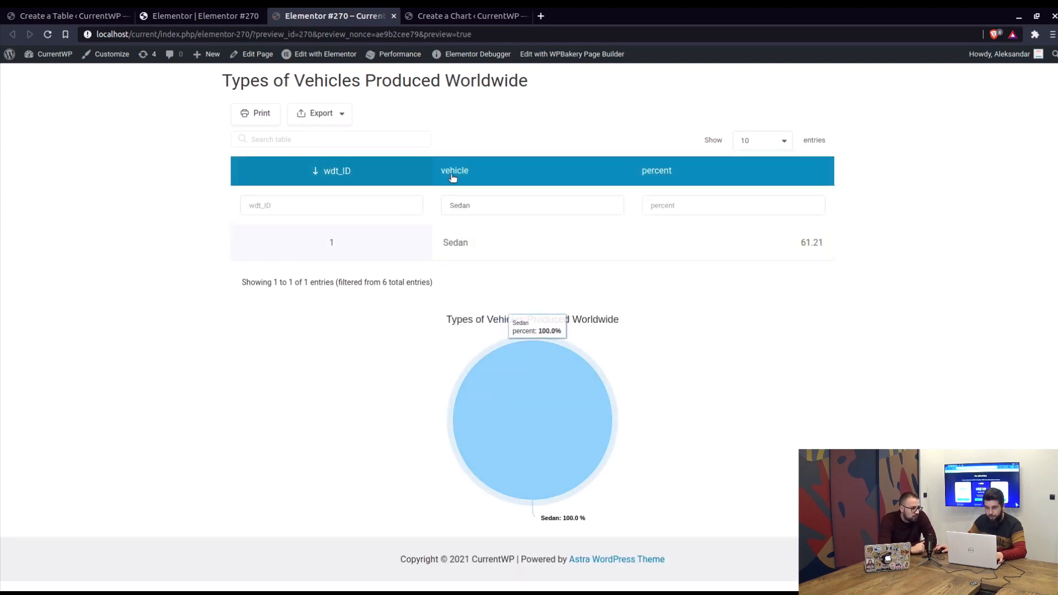
# Step: Check the preview tab shows the table and chart filtered to Sedan
pyautogui.click(200, 15)
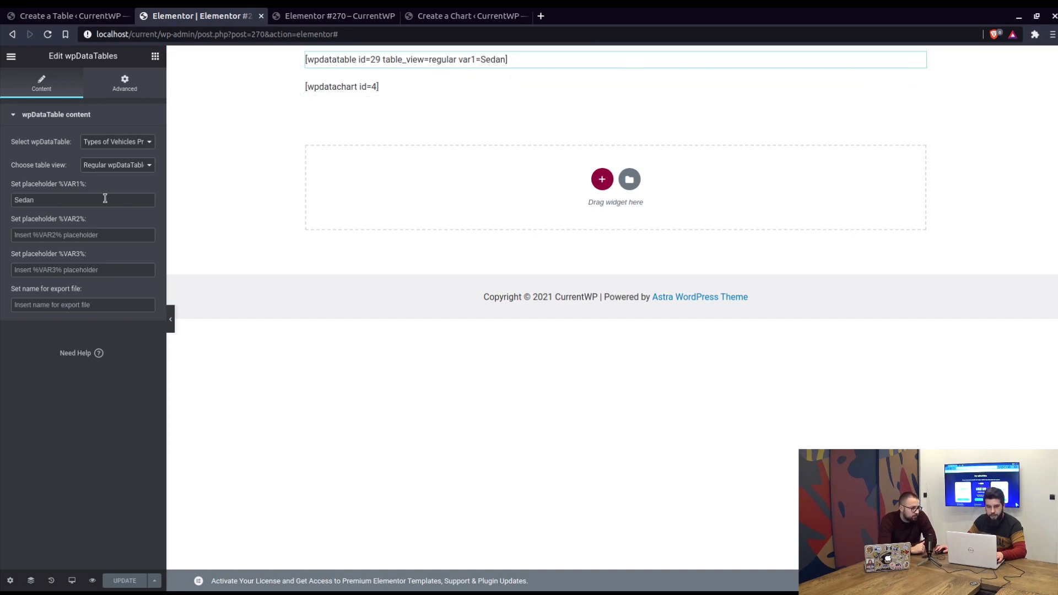
# Step: Change the %VAR1% placeholder to SUV and update the page
pyautogui.write('SUV')
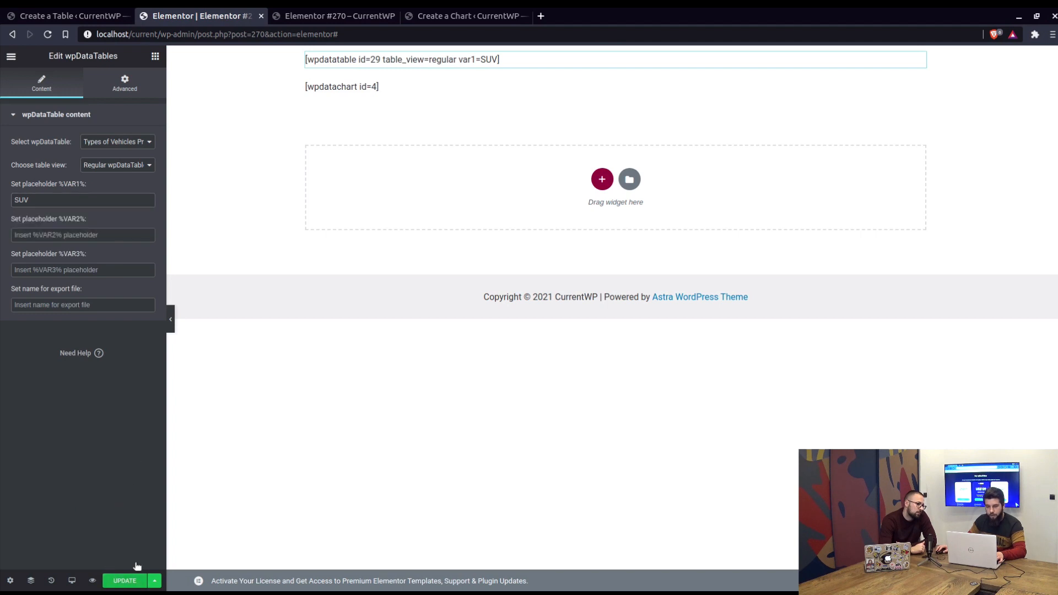
pyautogui.click(334, 15)
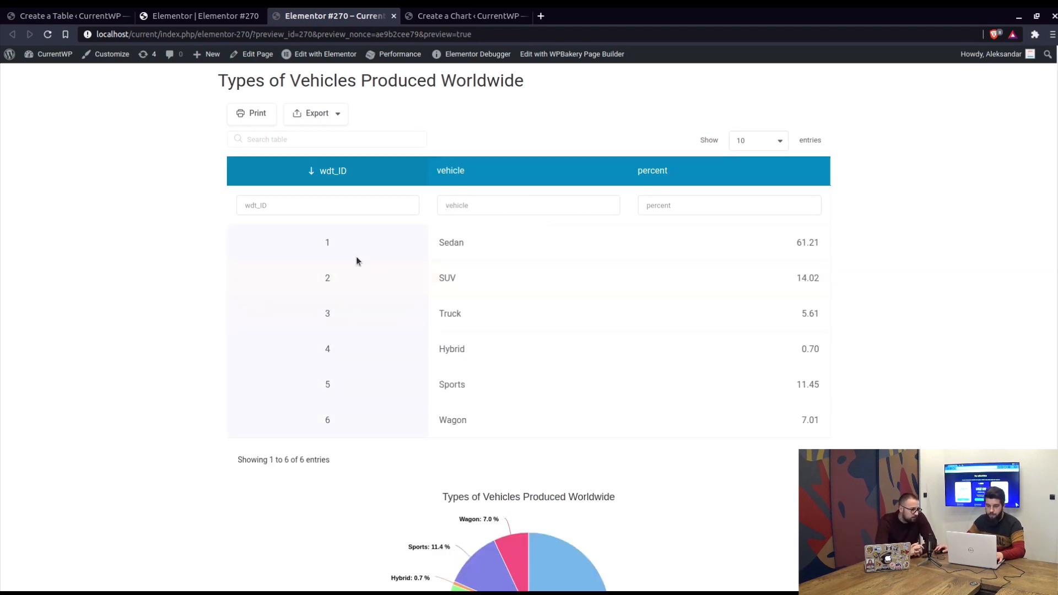
pyautogui.moveTo(404, 351)
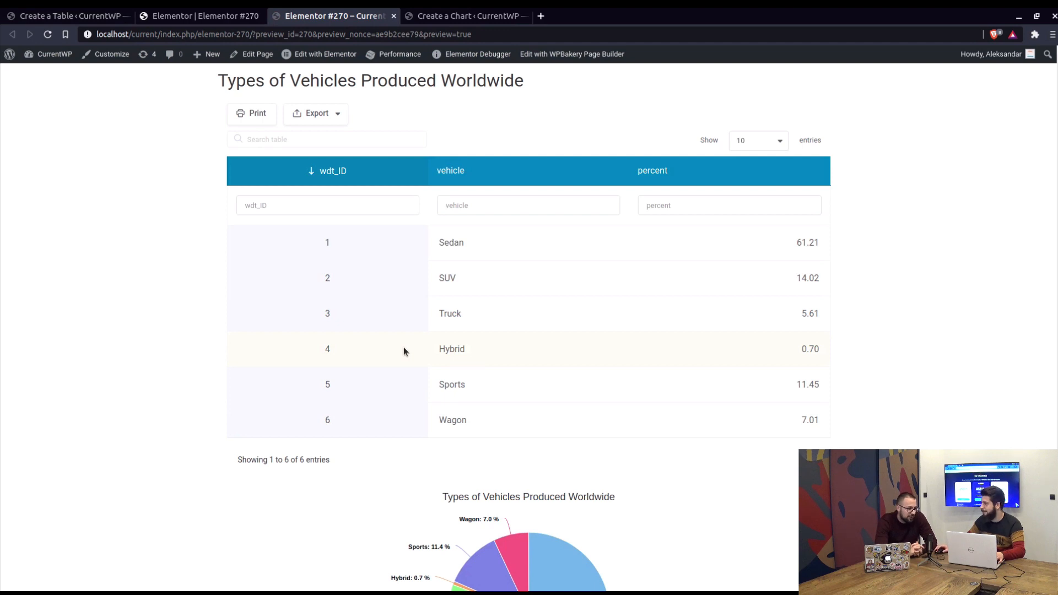